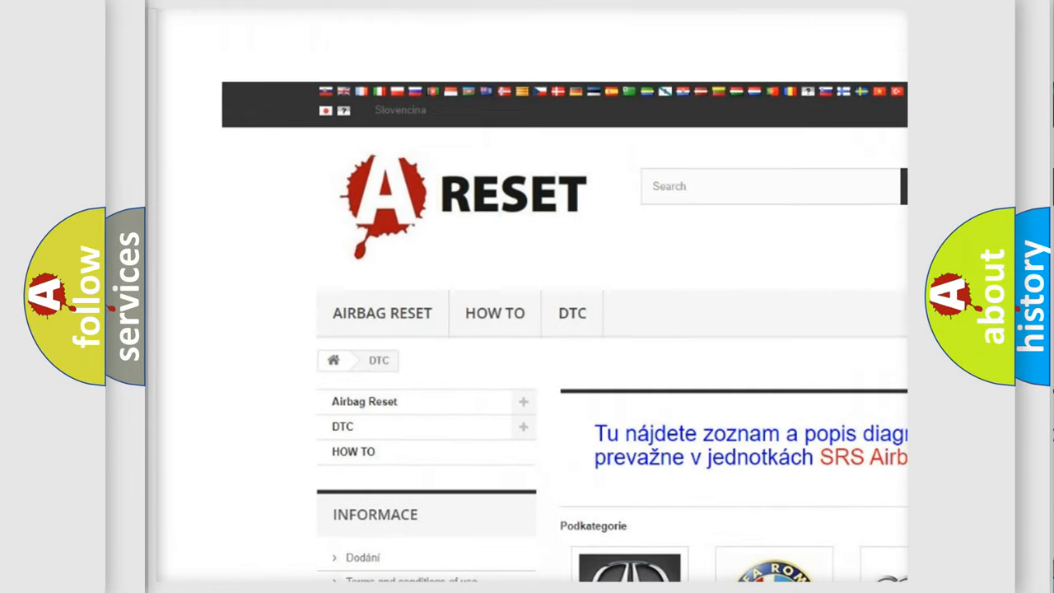
Scroll the DTC brand grid, open the TOYOTA DTC tile, and browse its trouble codes.
{"action": "scroll", "scroll_direction": "down", "scroll_amount": 3}
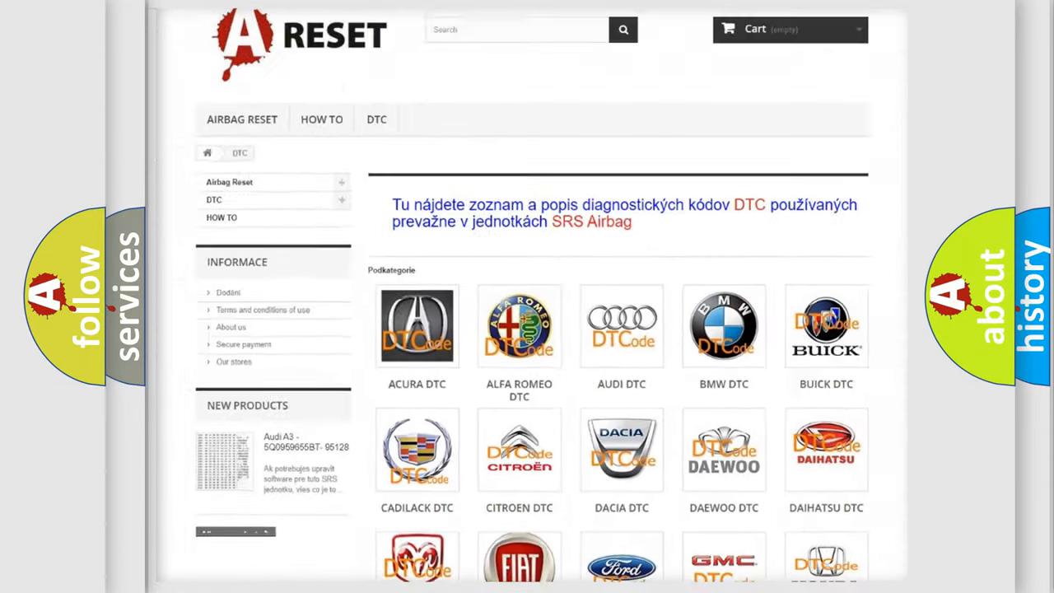
{"action": "scroll", "scroll_direction": "down", "scroll_amount": 3}
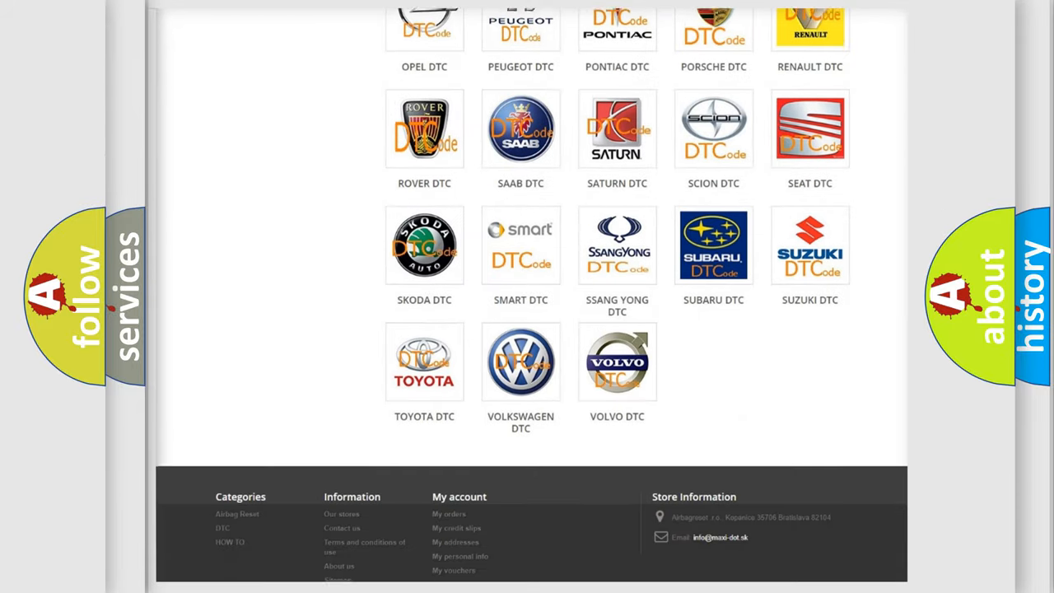
{"action": "scroll", "scroll_direction": "down", "scroll_amount": 3}
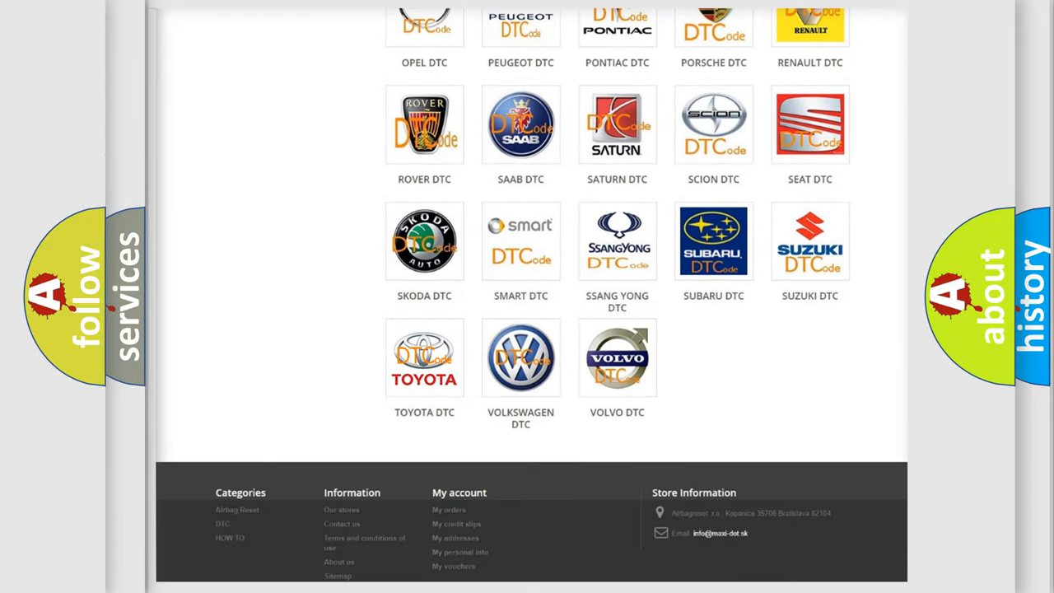
{"action": "left_click", "coordinate": [423, 357]}
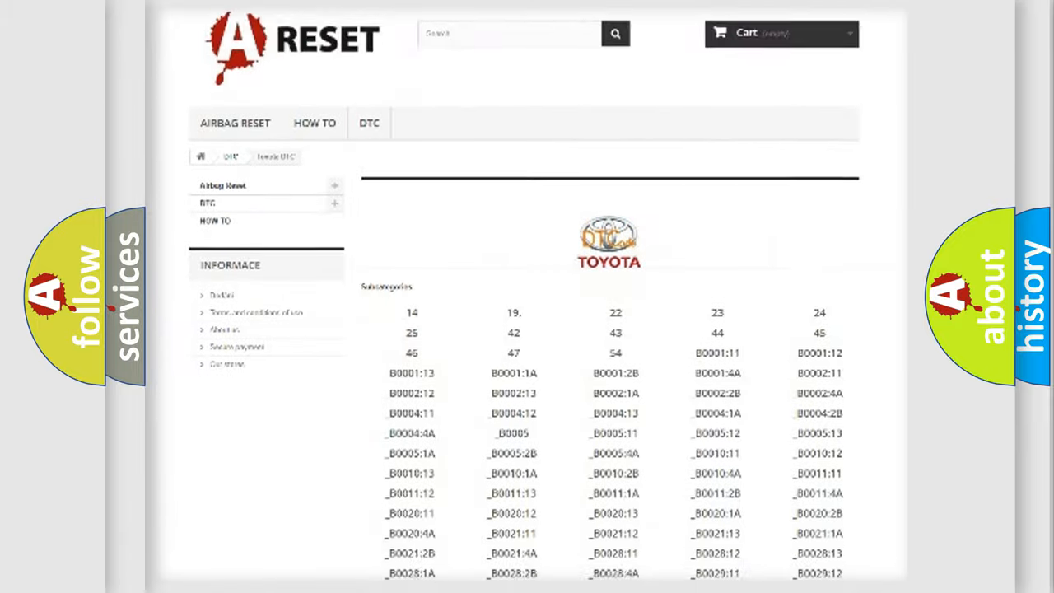
{"action": "scroll", "scroll_direction": "down", "scroll_amount": 3}
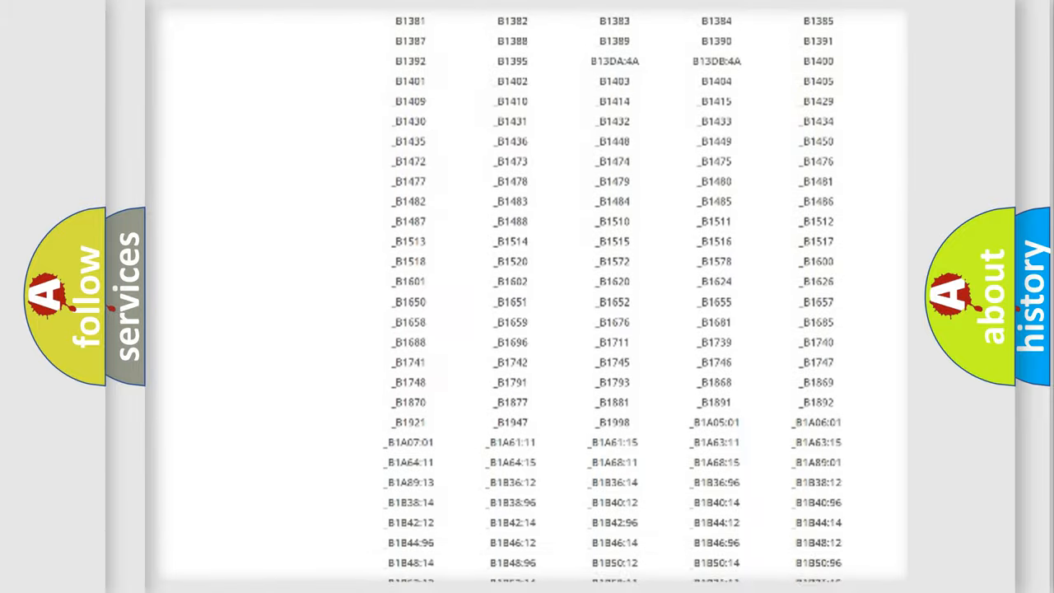